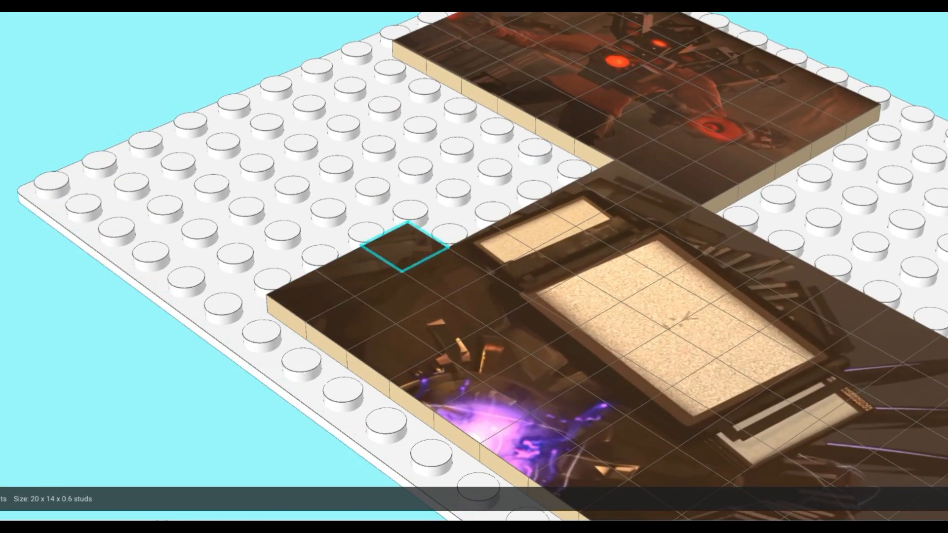
Move the 1x1 printed tile into the gap between the lower and upper mosaic sections.
left_click_drag(402, 248, 450, 178)
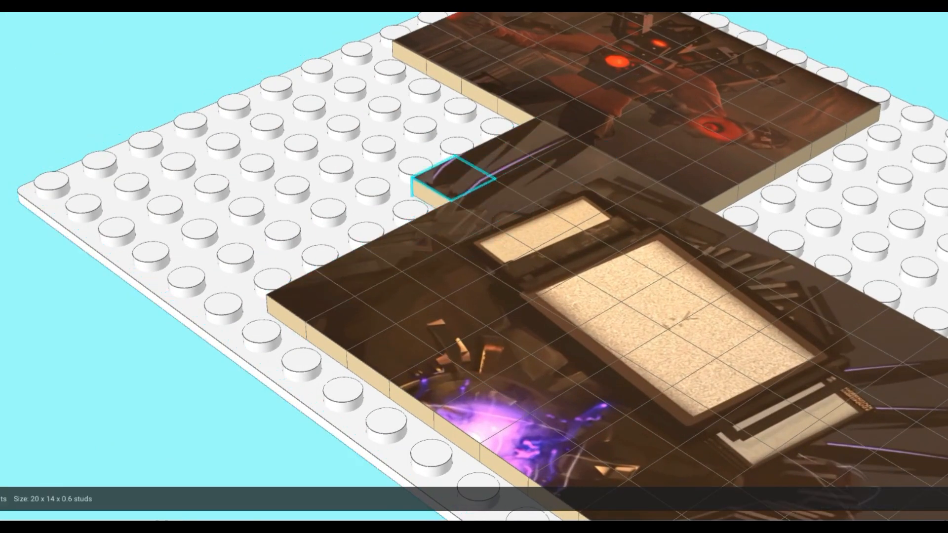